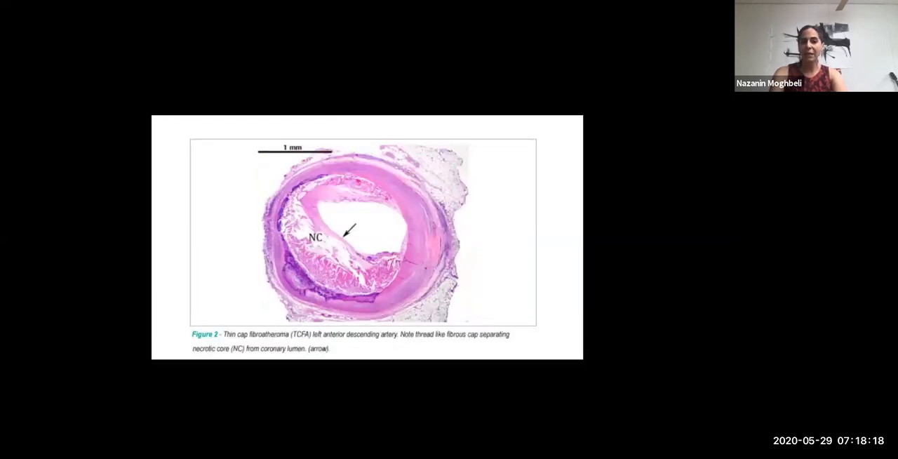
- Advance the shared deck to Figure 3, the thick-cap atheroma comparison slide
key("right")
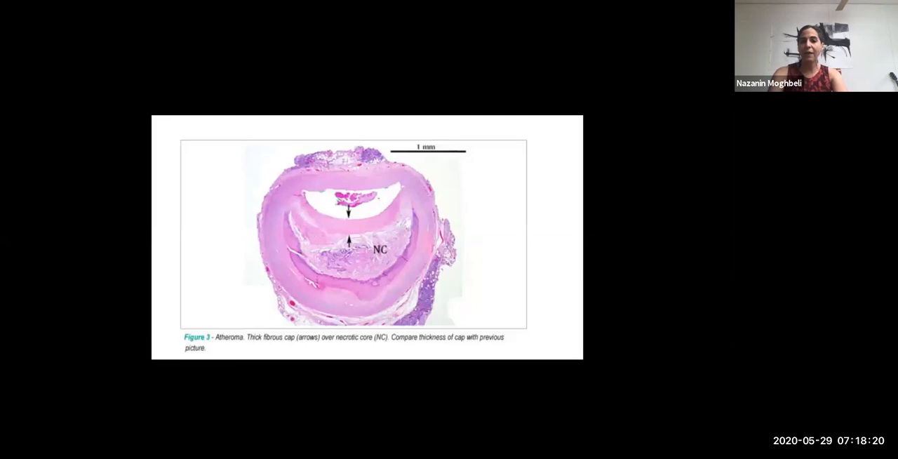